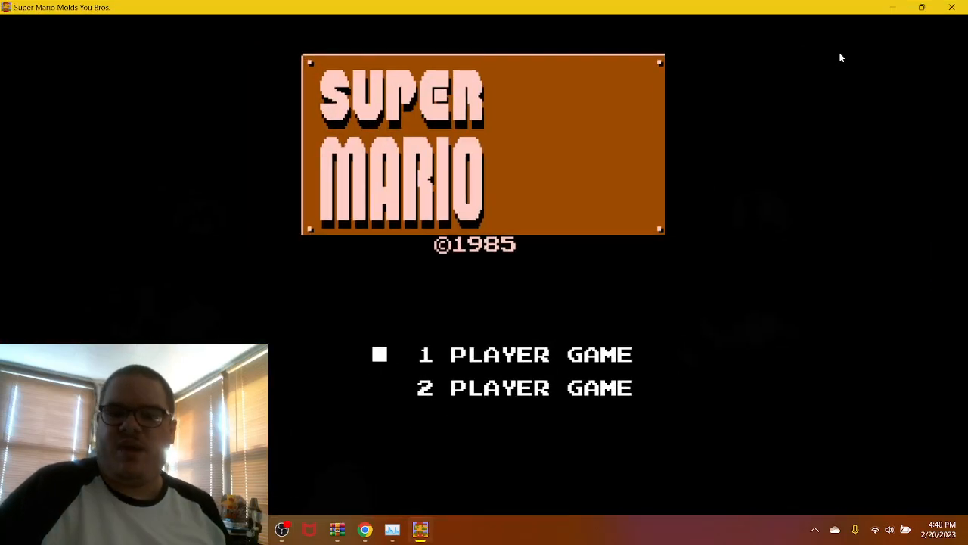
{"action": "mouse_move", "coordinate": [830, 109]}
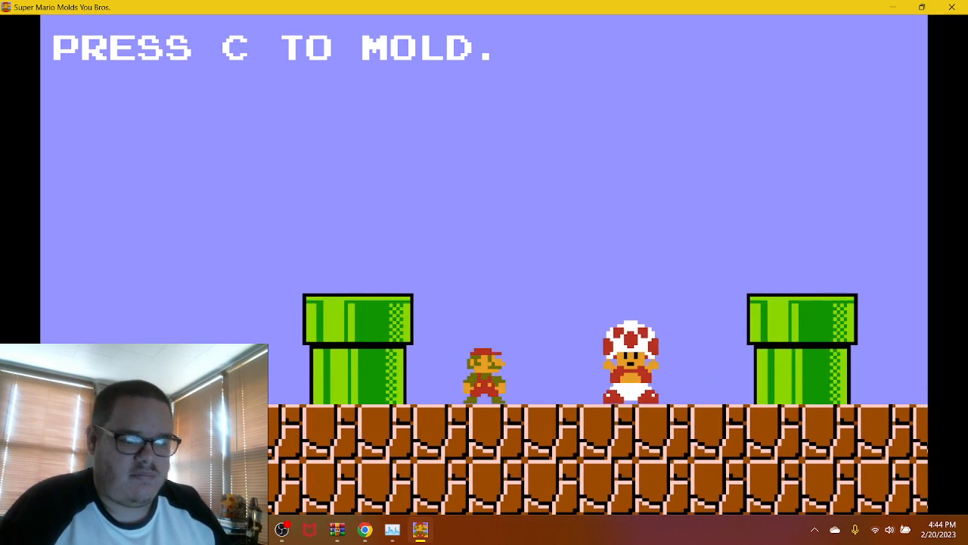
{"action": "key", "text": "c"}
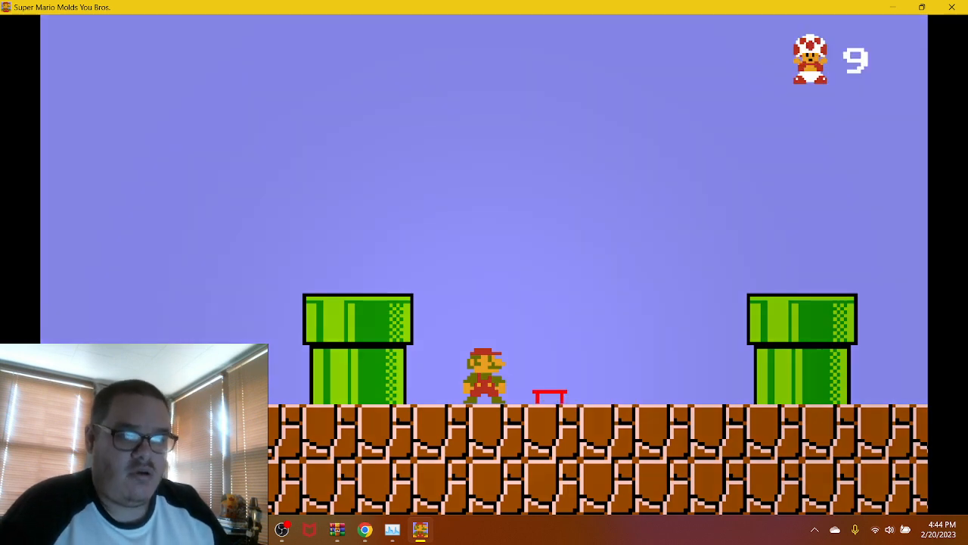